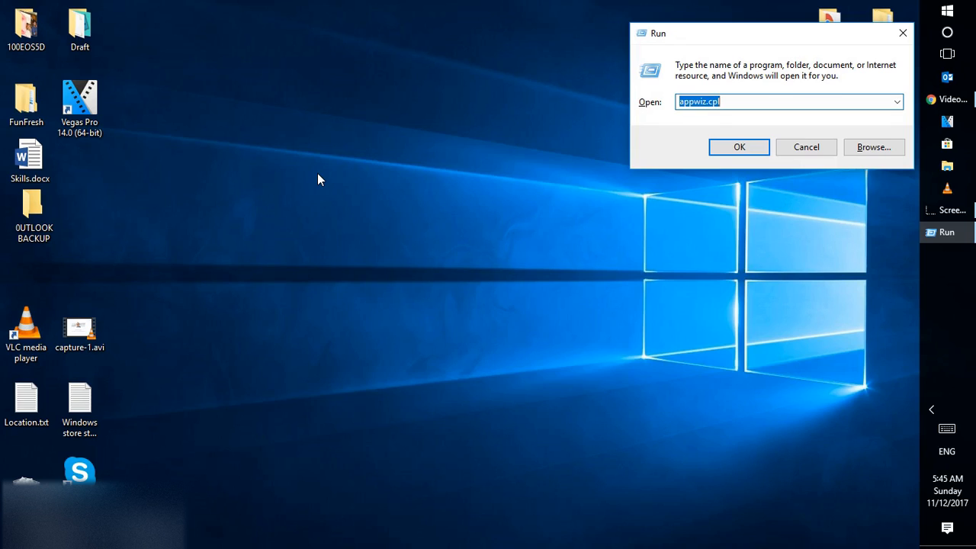
Step: Enter appwiz.cpl in the Run dialog's Open box without launching it yet
{"action": "type", "text": "app"}
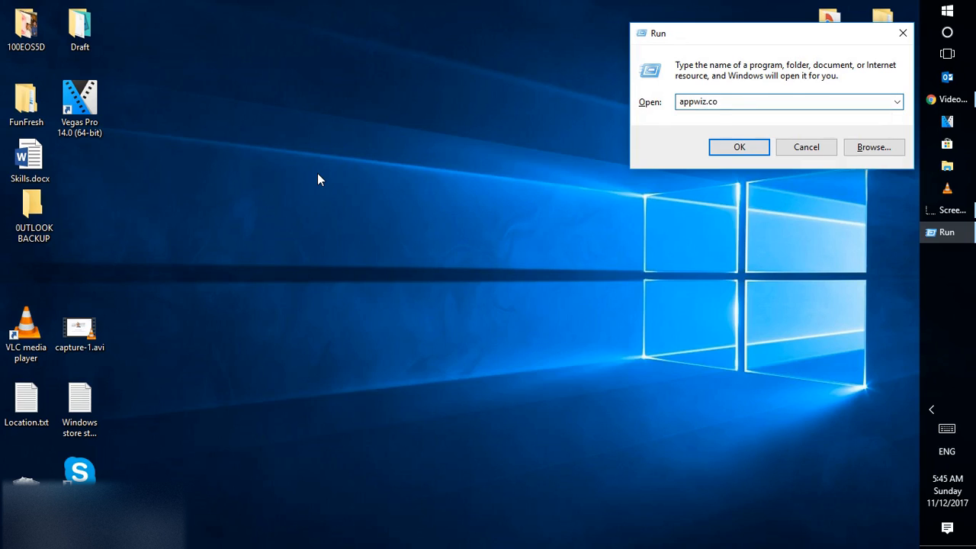
{"action": "type", "text": "pl"}
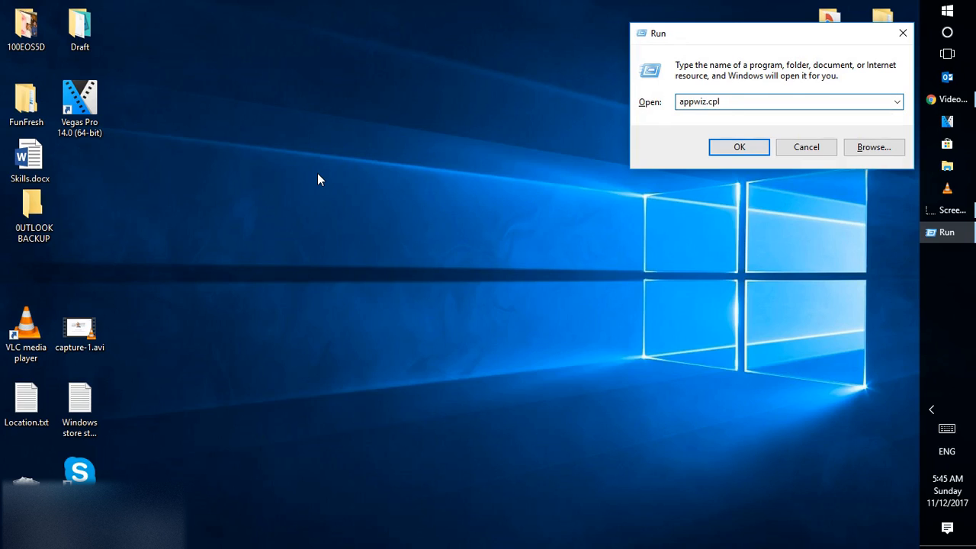
{"action": "left_click", "coordinate": [762, 101]}
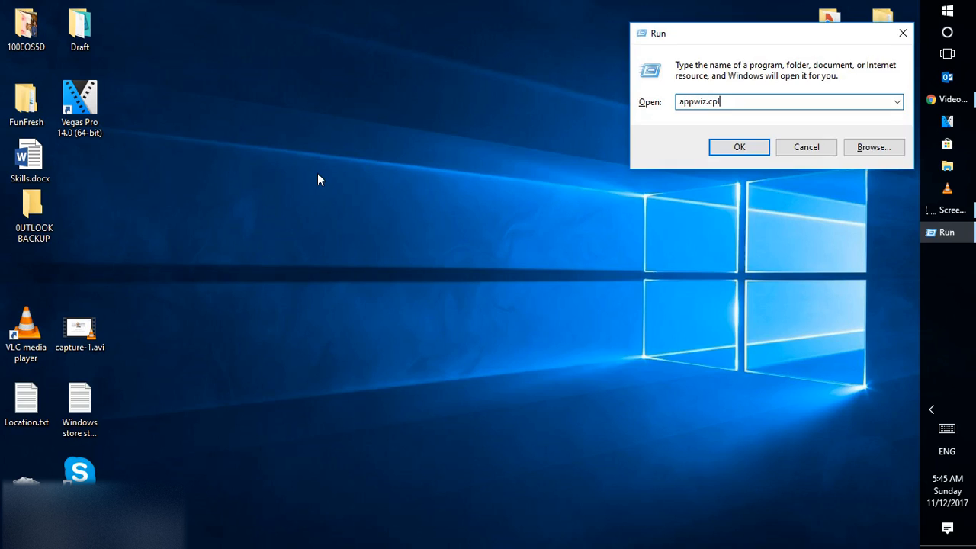
Step: Launch Programs and Features and select Microsoft Office Professional Plus 2016 in the list
{"action": "left_click", "coordinate": [738, 147]}
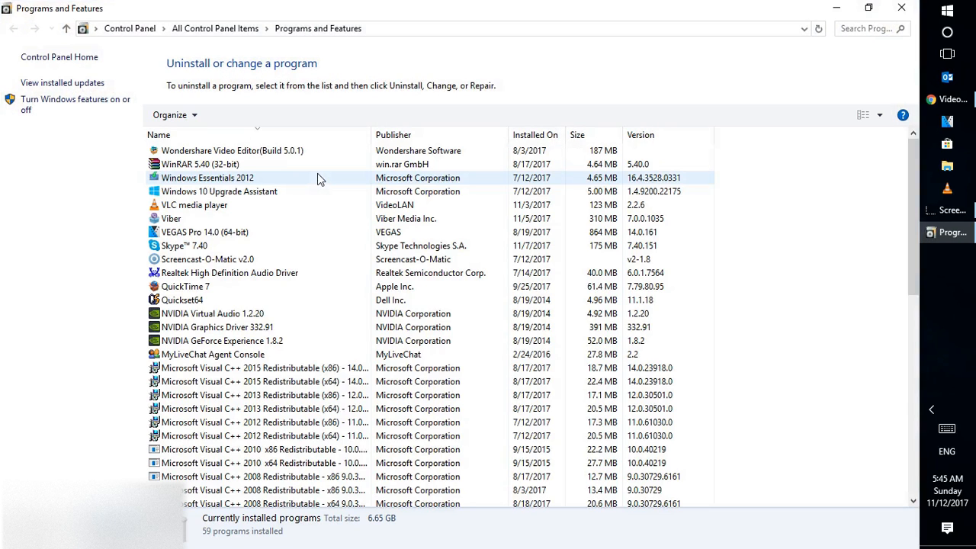
{"action": "mouse_move", "coordinate": [927, 250]}
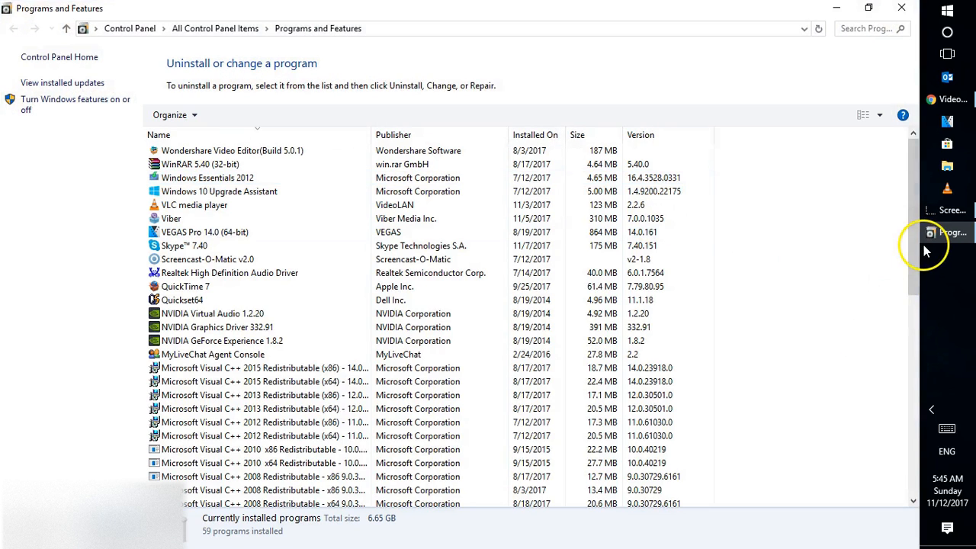
{"action": "mouse_move", "coordinate": [949, 232]}
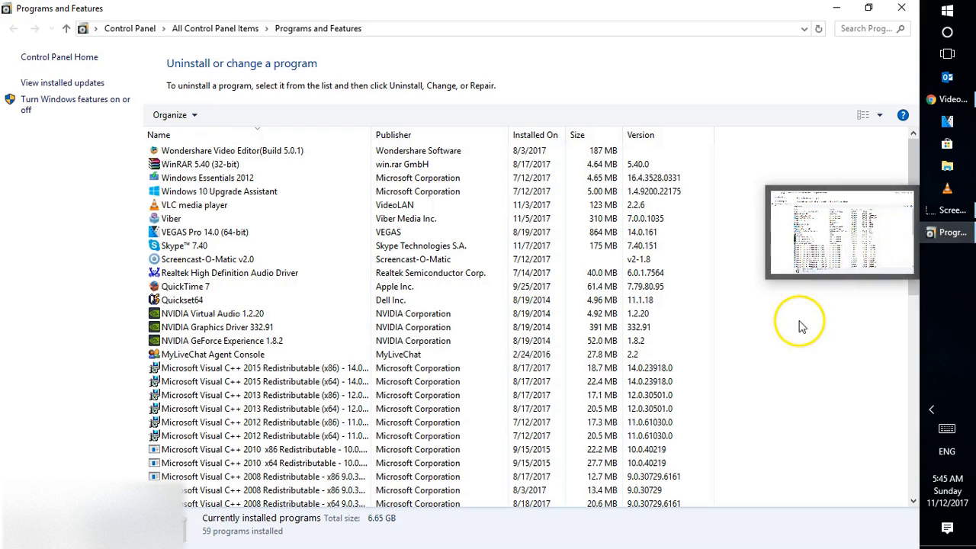
{"action": "mouse_move", "coordinate": [820, 229]}
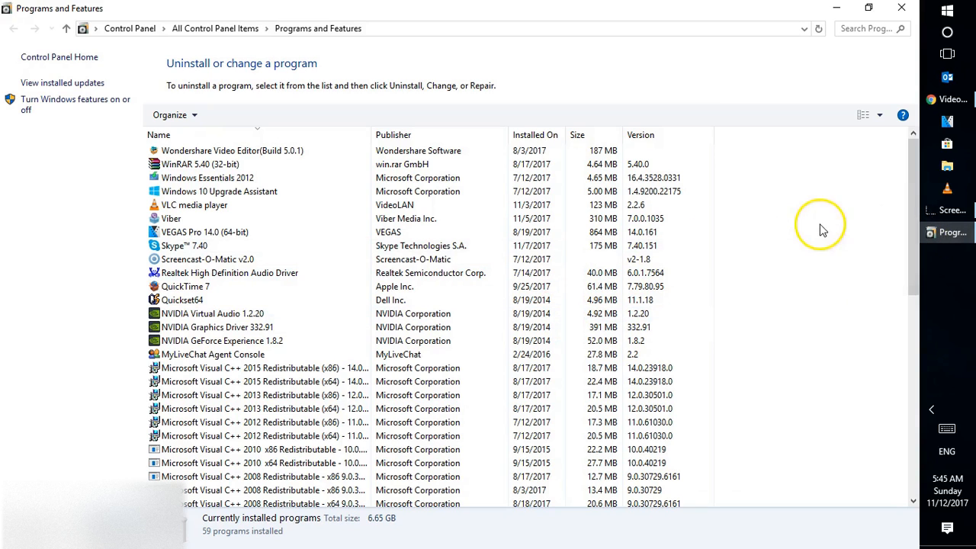
{"action": "scroll", "scroll_direction": "down", "scroll_amount": 3}
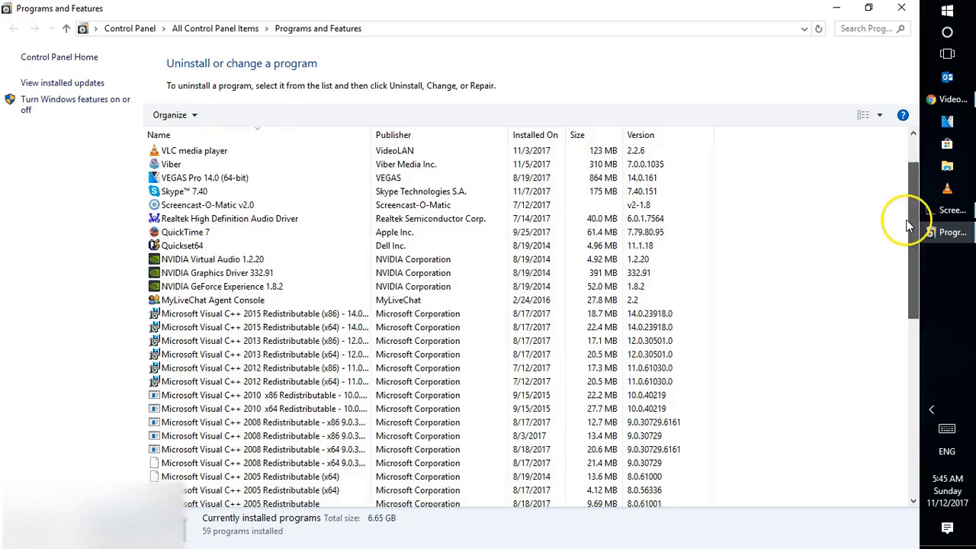
{"action": "scroll", "scroll_direction": "down", "scroll_amount": 3}
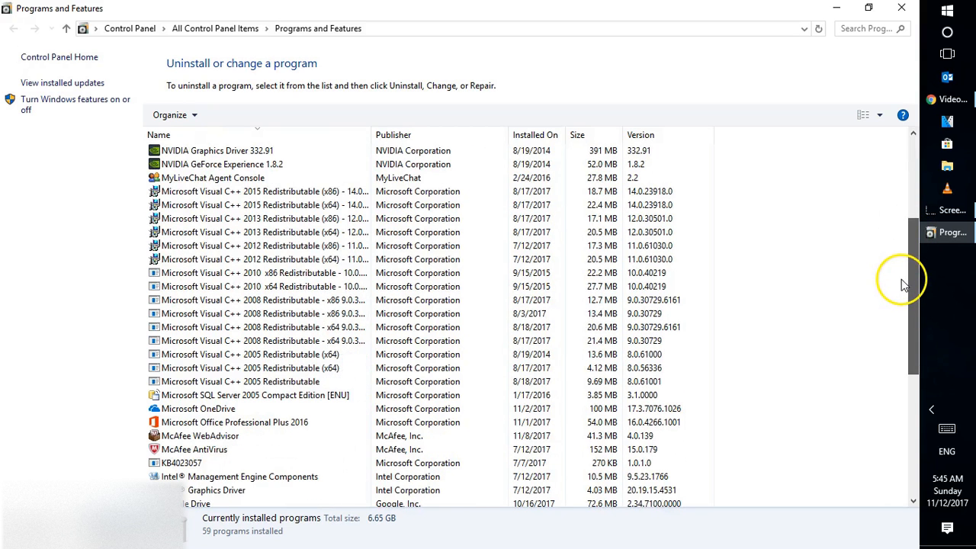
{"action": "scroll", "scroll_direction": "down", "scroll_amount": 3}
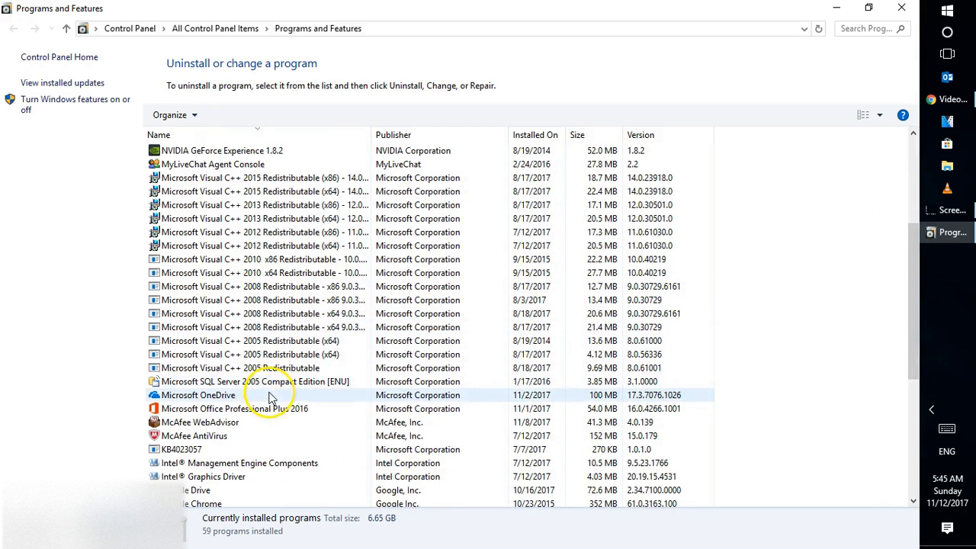
{"action": "left_click", "coordinate": [234, 409]}
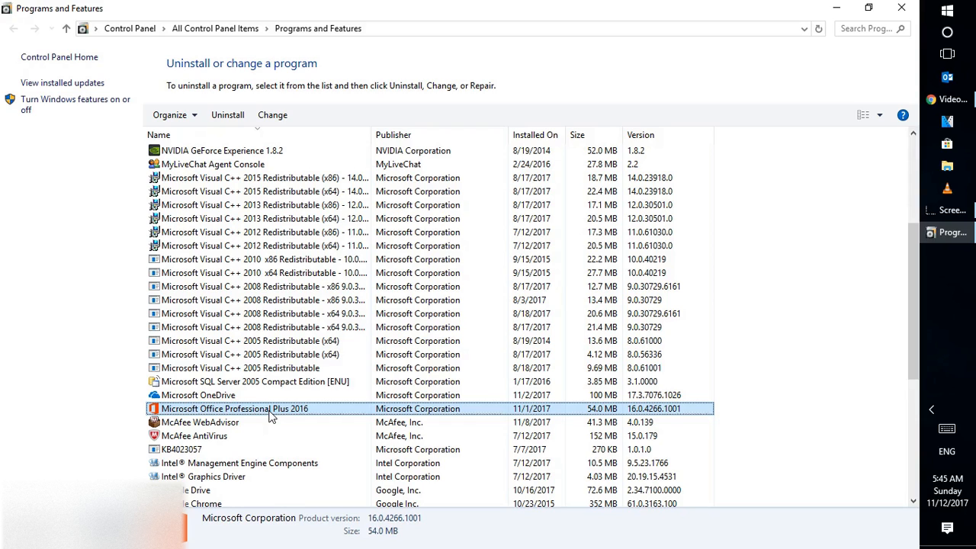
Step: Start changing the Office installation from the entry's context menu
{"action": "right_click", "coordinate": [235, 408]}
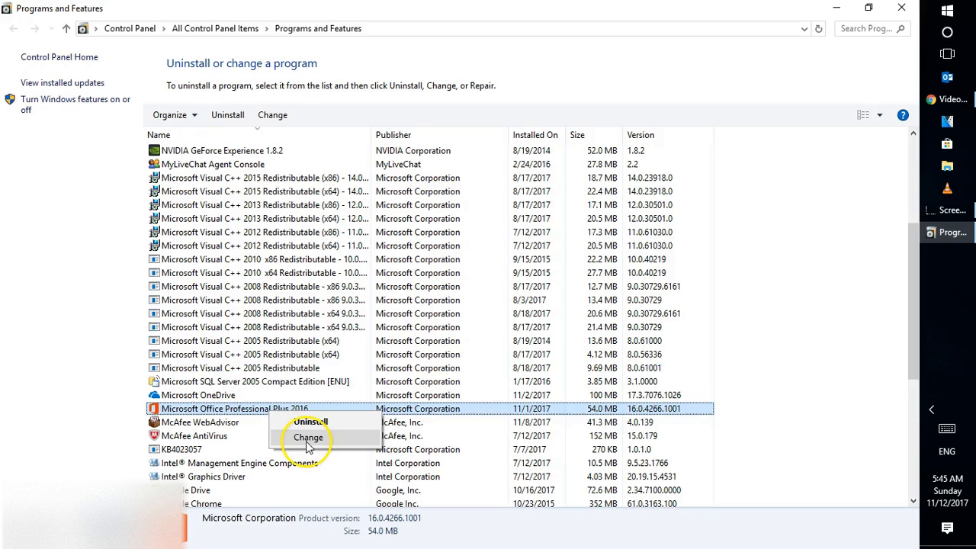
{"action": "left_click", "coordinate": [272, 114]}
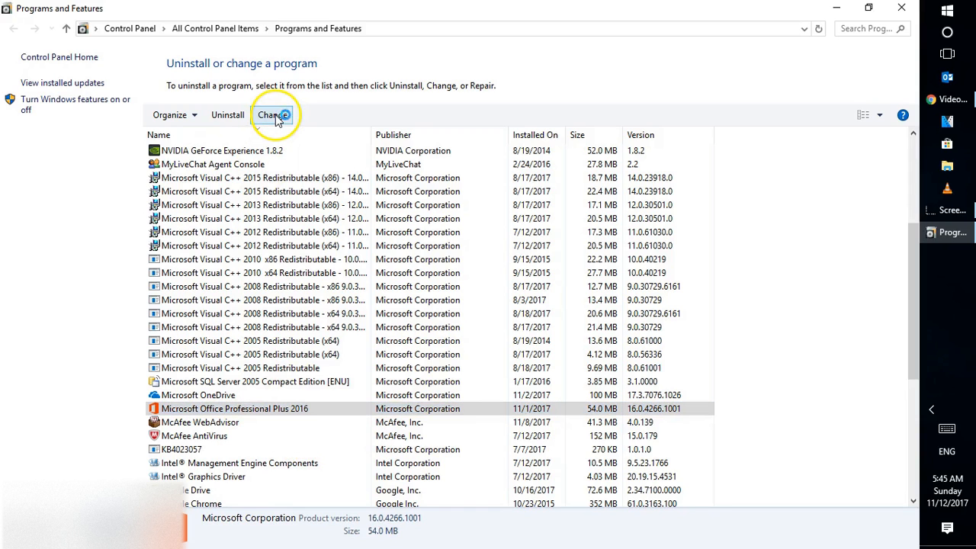
{"action": "left_click", "coordinate": [271, 115]}
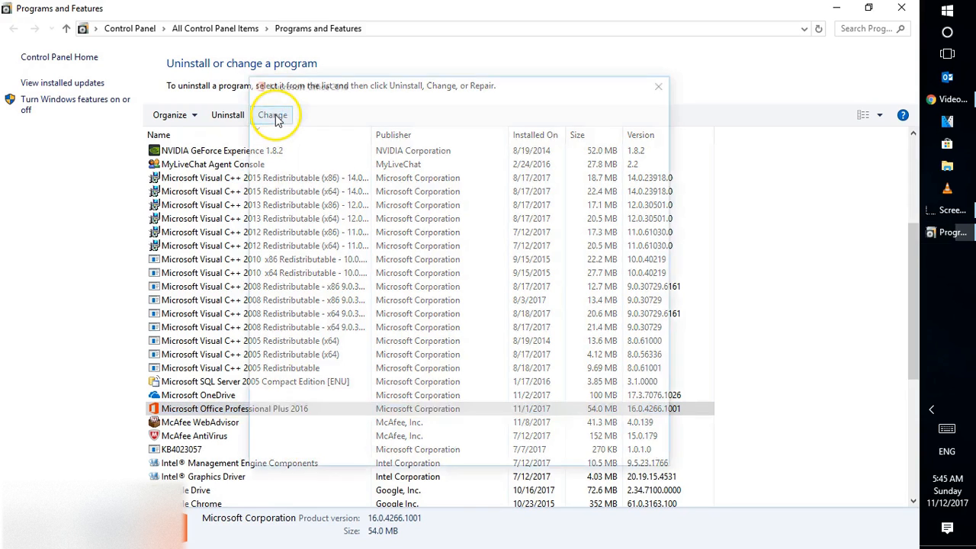
{"action": "left_click", "coordinate": [272, 115]}
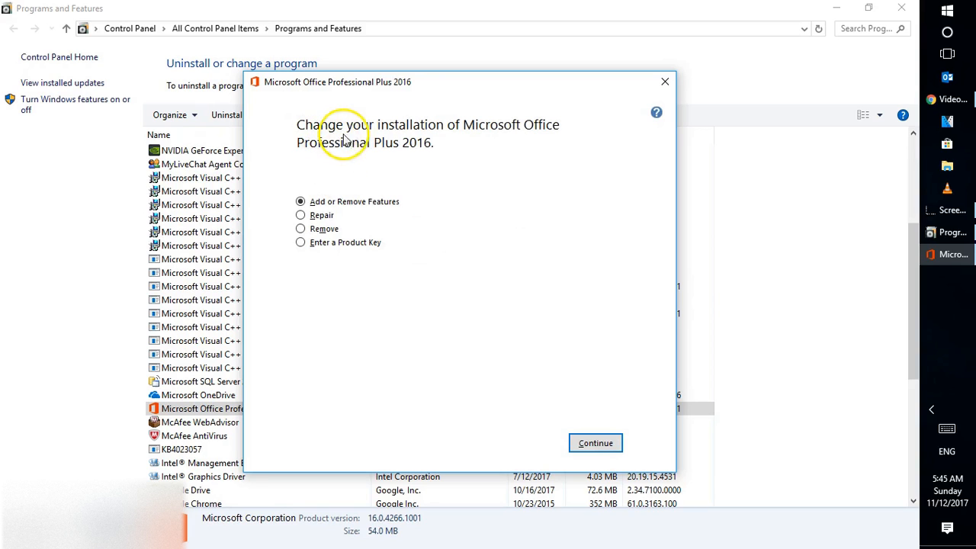
{"action": "mouse_move", "coordinate": [379, 155]}
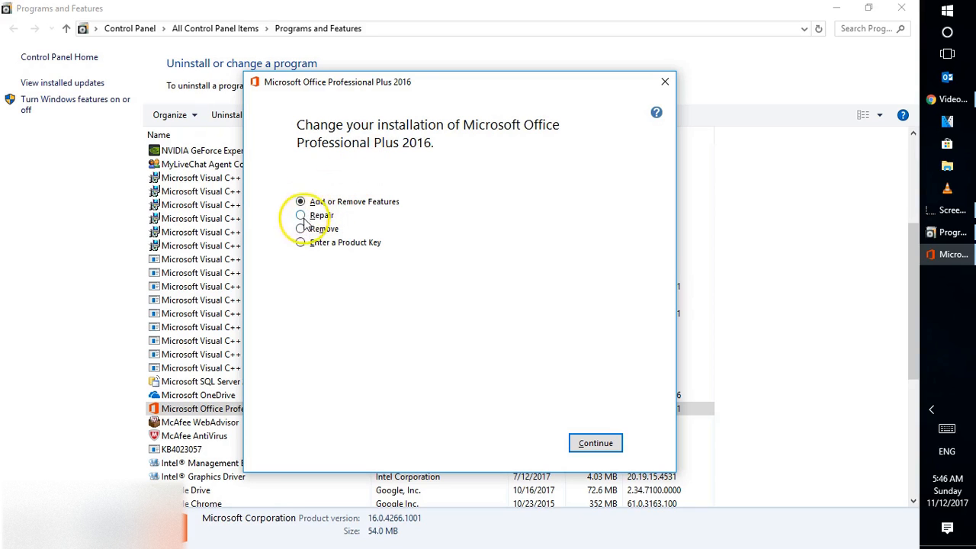
Step: Try the Repair option, then settle on Add or Remove Features
{"action": "left_click", "coordinate": [298, 215]}
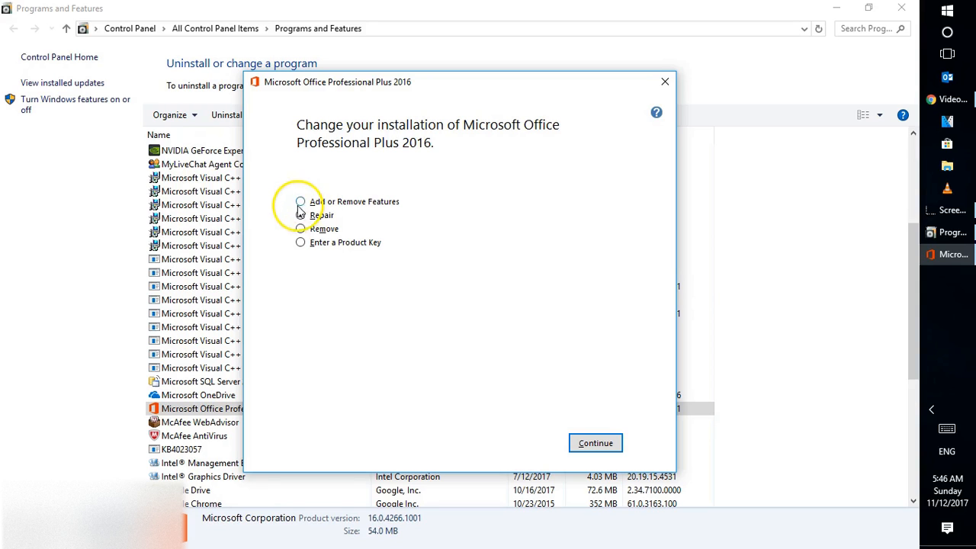
{"action": "left_click", "coordinate": [301, 202]}
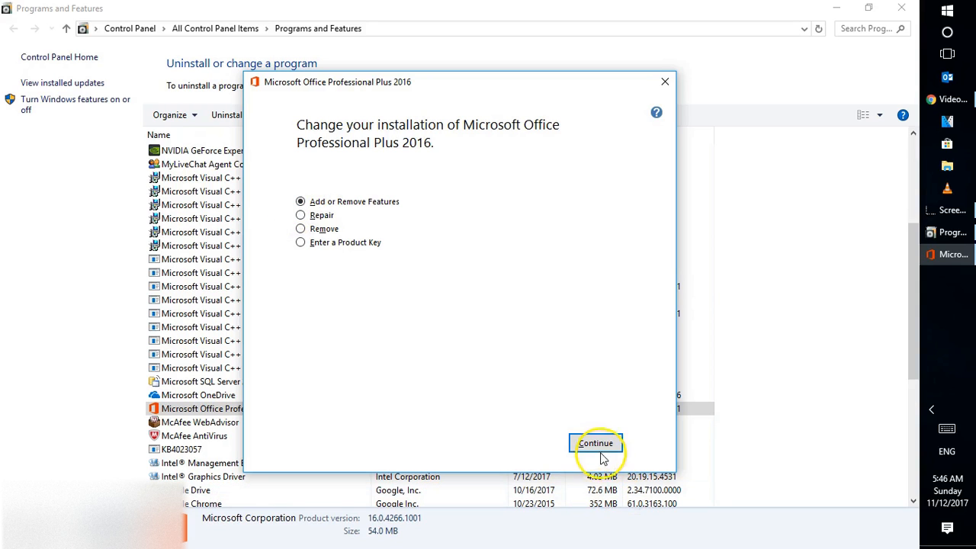
Step: Set the whole Microsoft Office suite to Run all from My Computer and collapse the PowerPoint branch
{"action": "left_click", "coordinate": [595, 442]}
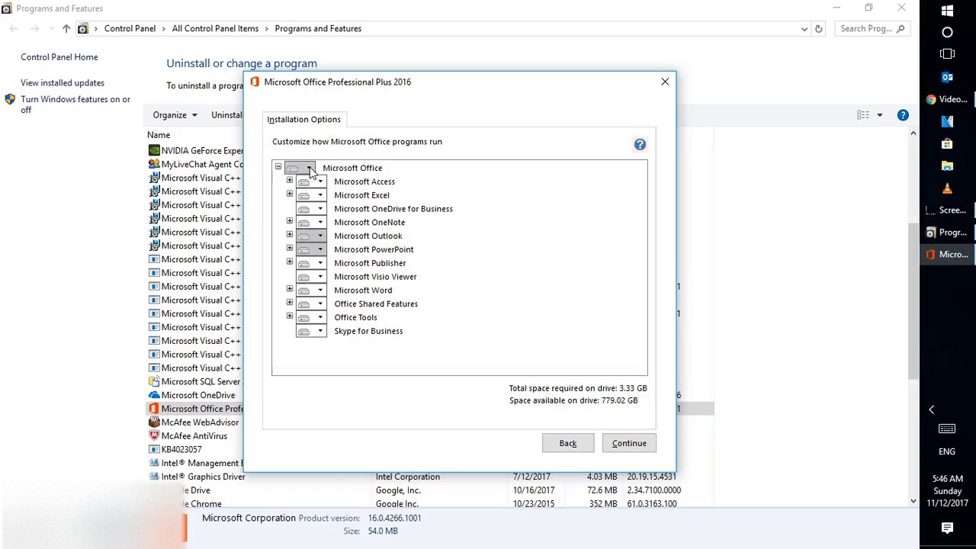
{"action": "left_click", "coordinate": [309, 167]}
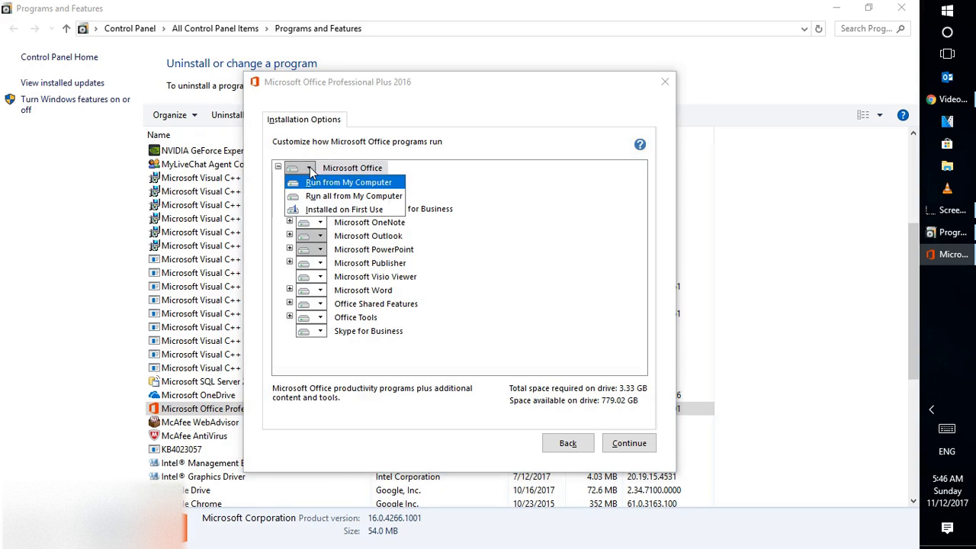
{"action": "mouse_move", "coordinate": [354, 195]}
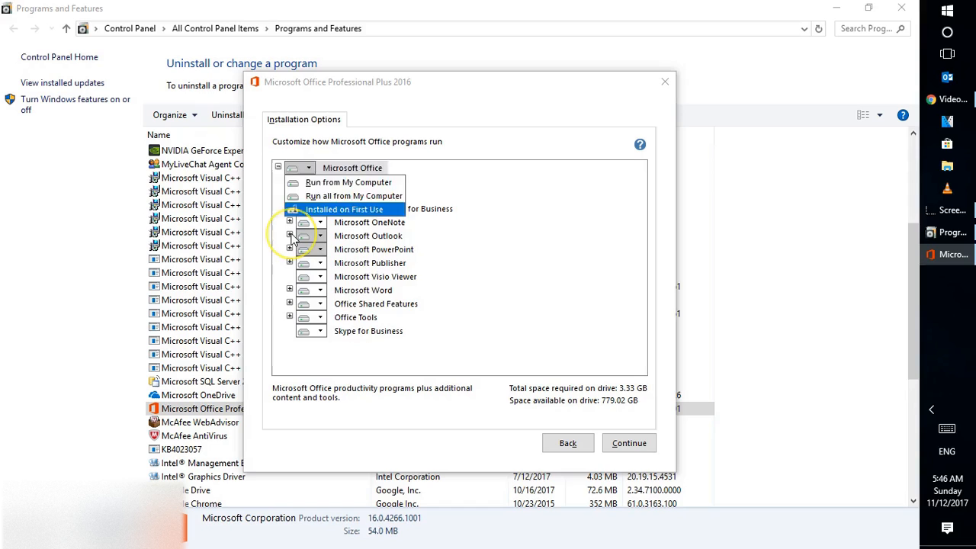
{"action": "left_click", "coordinate": [290, 235]}
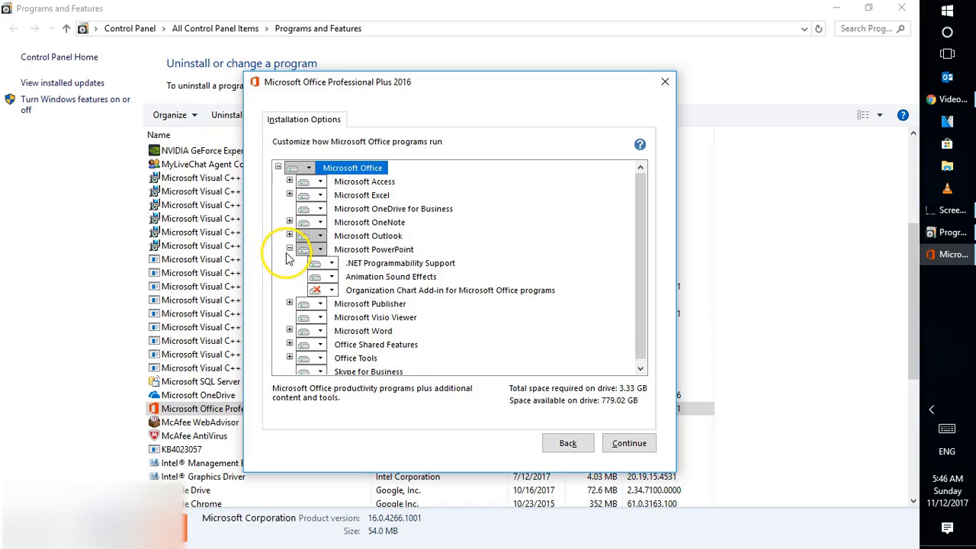
{"action": "mouse_move", "coordinate": [324, 225]}
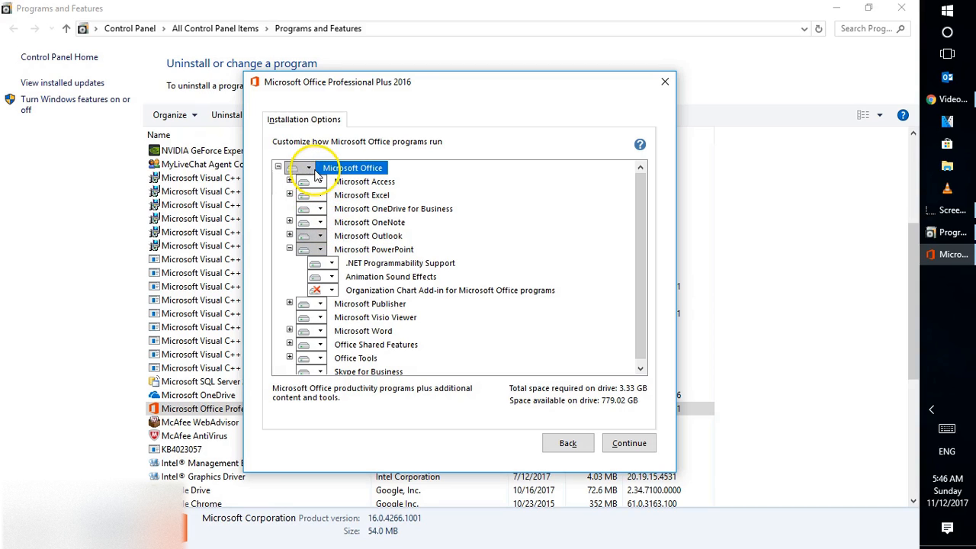
{"action": "left_click", "coordinate": [309, 167]}
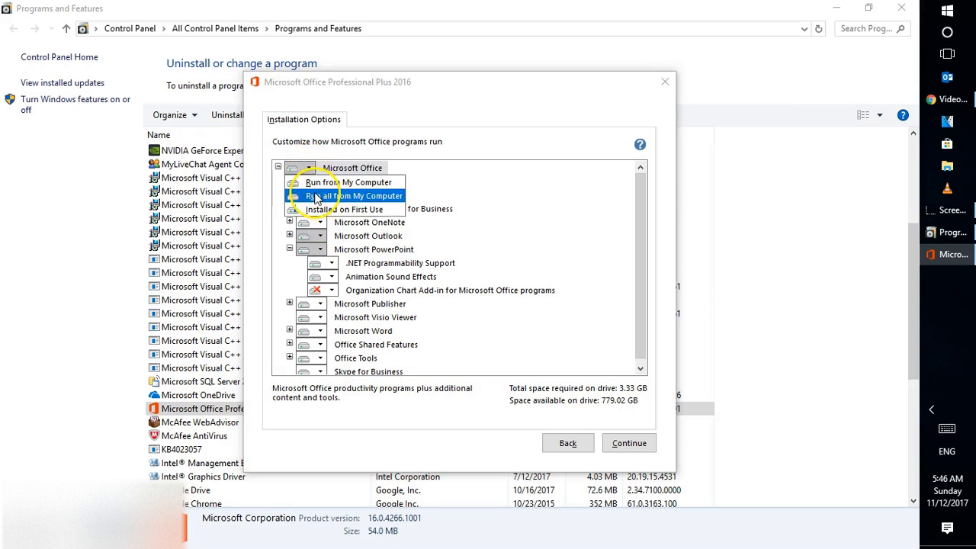
{"action": "left_click", "coordinate": [349, 195]}
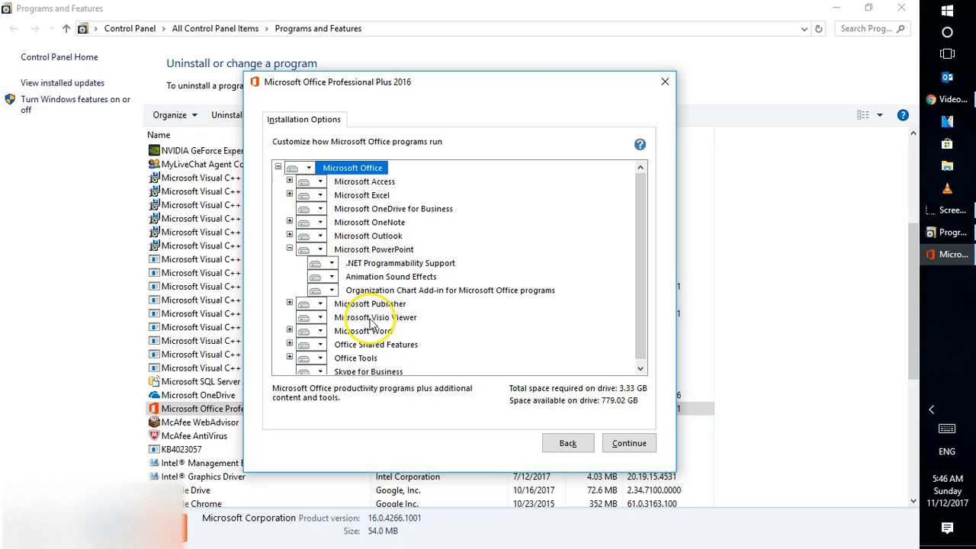
{"action": "left_click", "coordinate": [290, 250]}
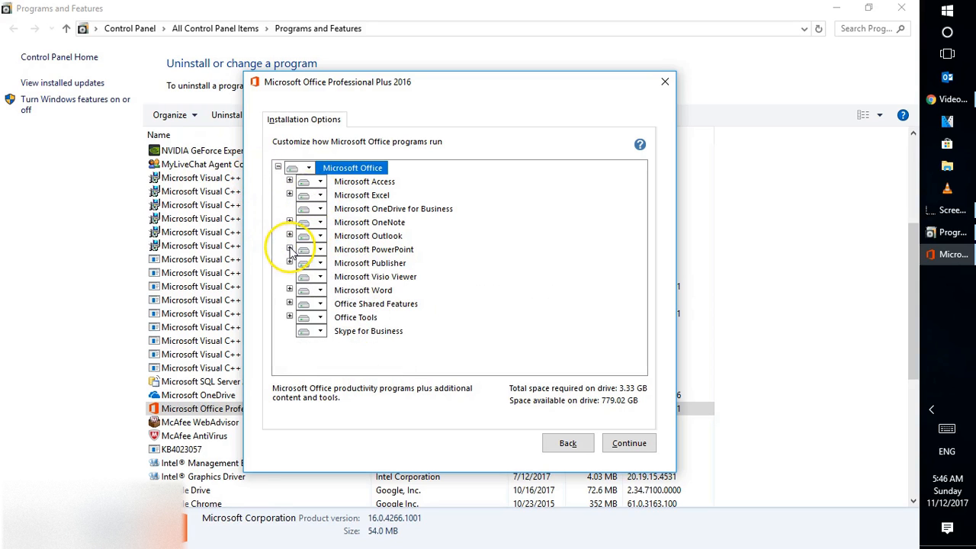
{"action": "mouse_move", "coordinate": [326, 220]}
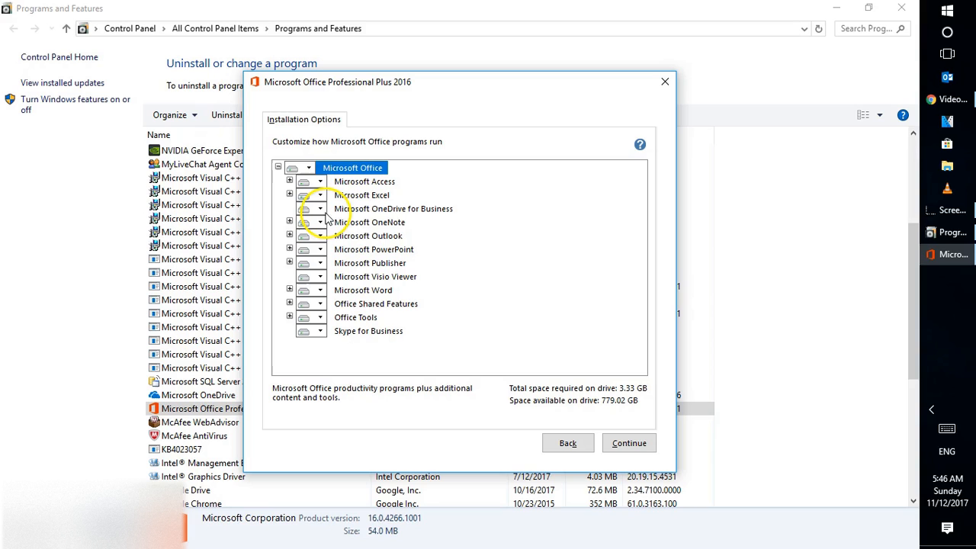
{"action": "mouse_move", "coordinate": [339, 196]}
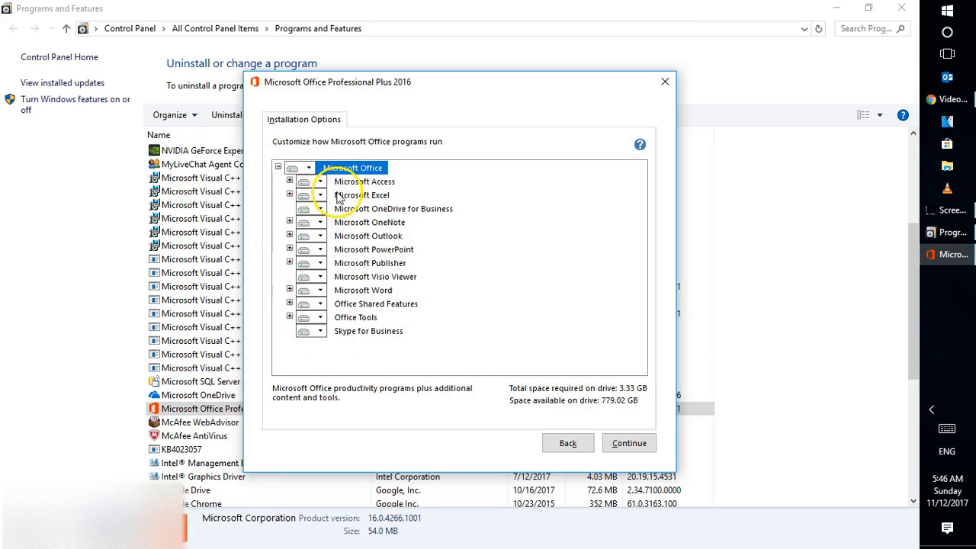
{"action": "mouse_move", "coordinate": [333, 302]}
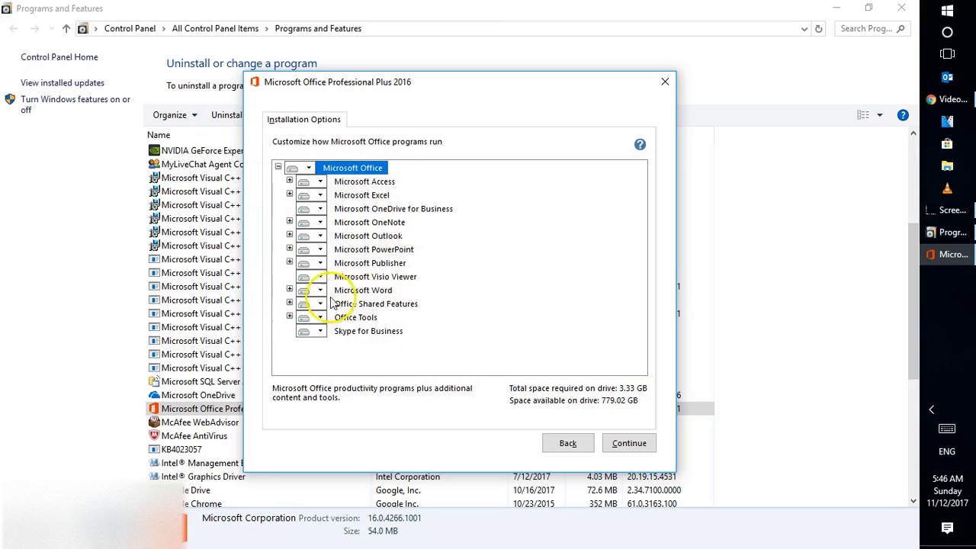
{"action": "mouse_move", "coordinate": [522, 402]}
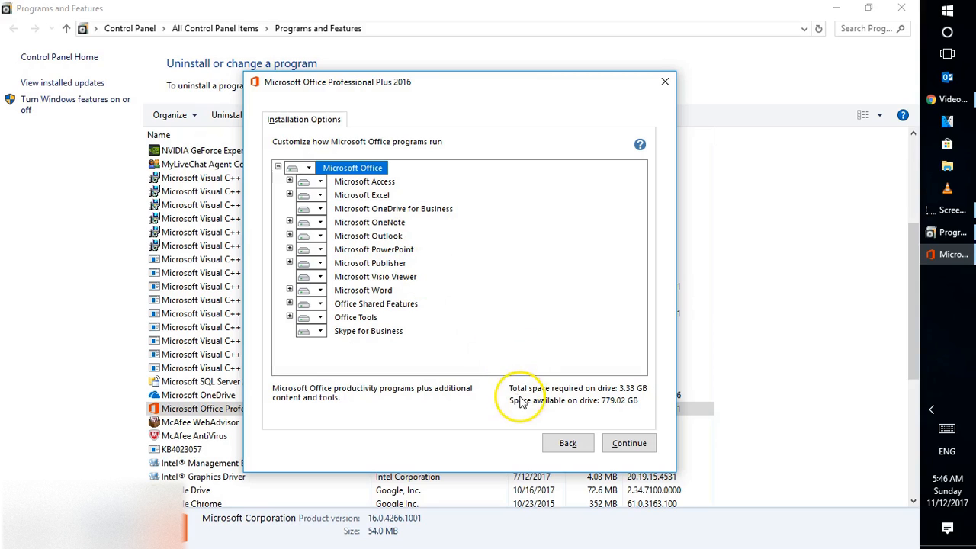
{"action": "mouse_move", "coordinate": [332, 160]}
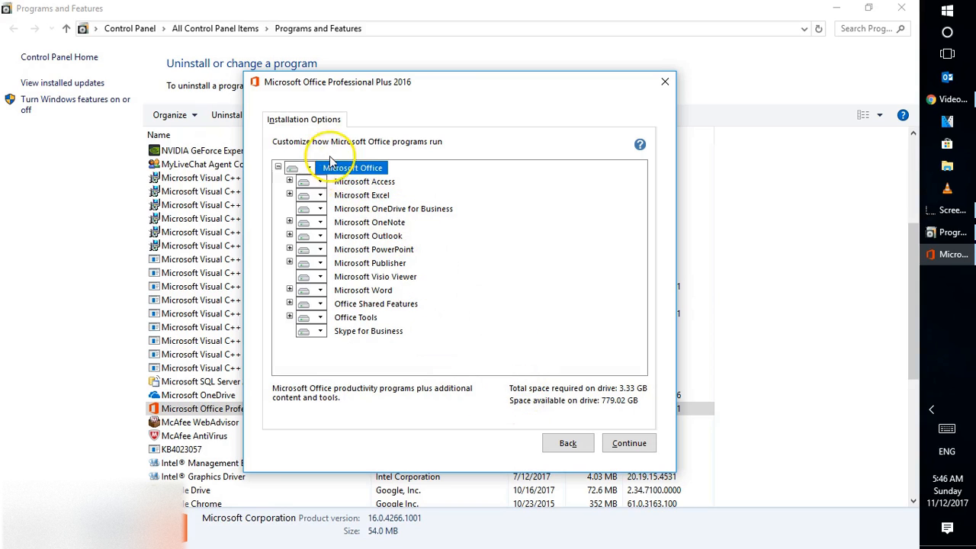
{"action": "left_click", "coordinate": [310, 168]}
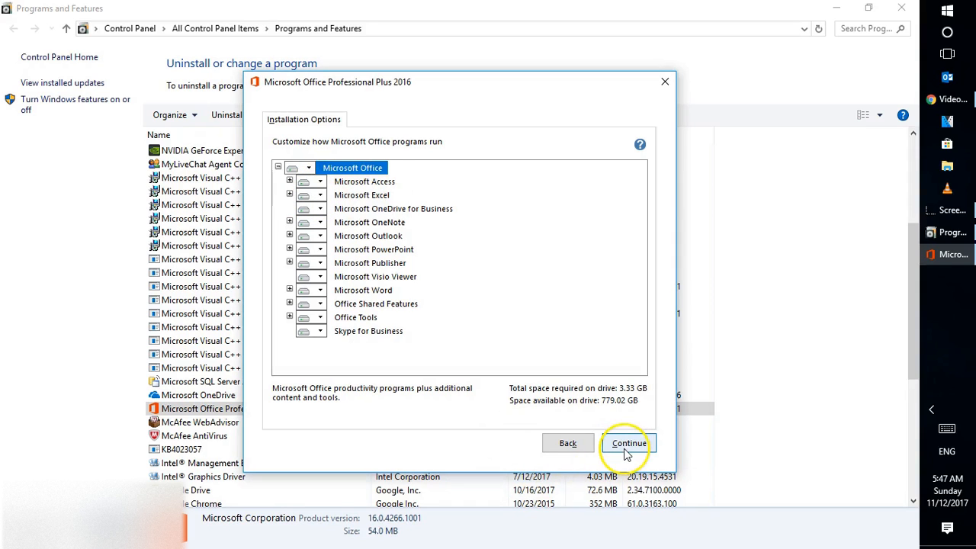
Step: Continue to apply the configuration, wait for completion, and close the notice
{"action": "left_click", "coordinate": [628, 443]}
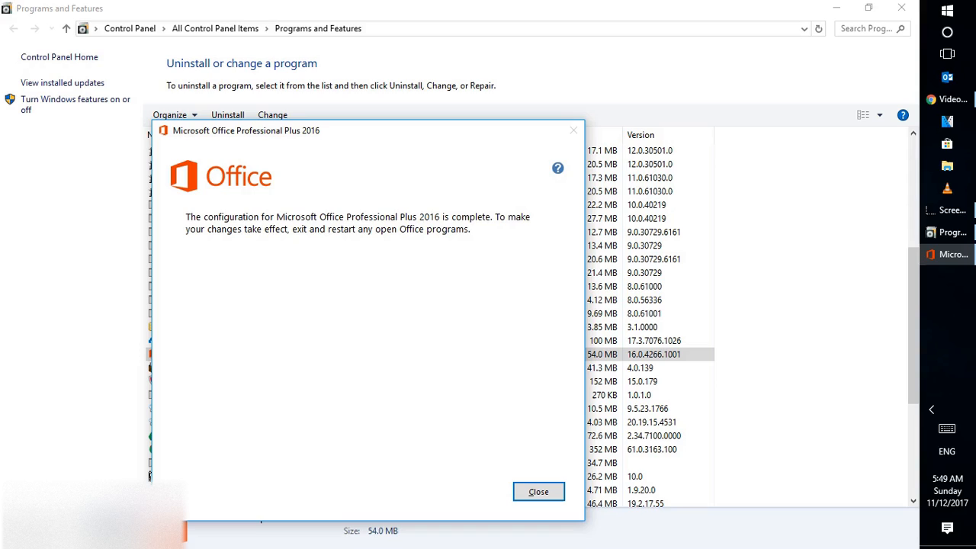
{"action": "mouse_move", "coordinate": [232, 498]}
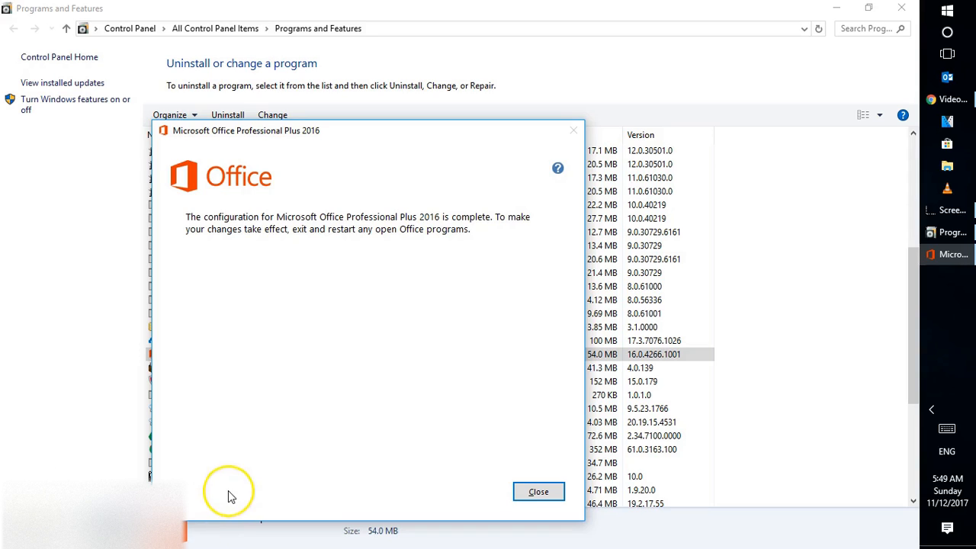
{"action": "mouse_move", "coordinate": [232, 495]}
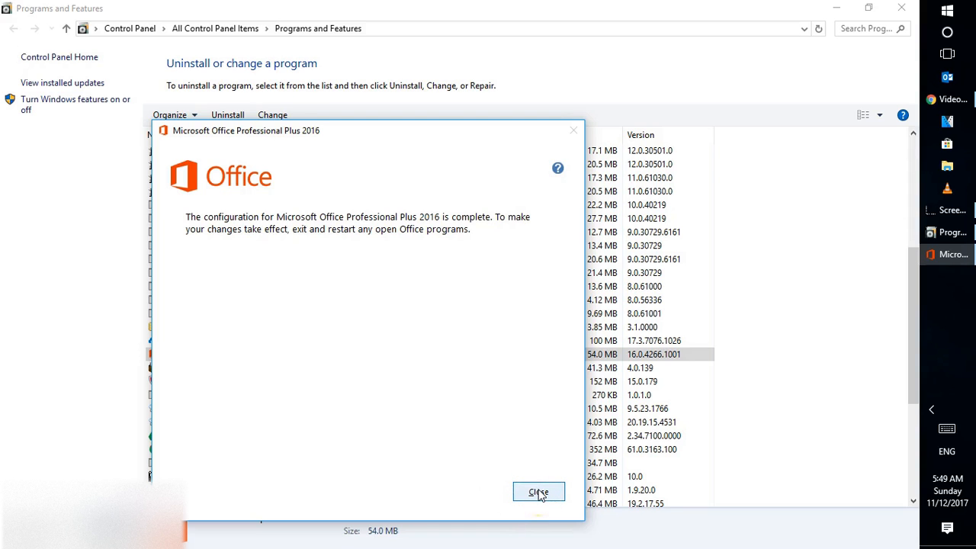
{"action": "left_click", "coordinate": [538, 491]}
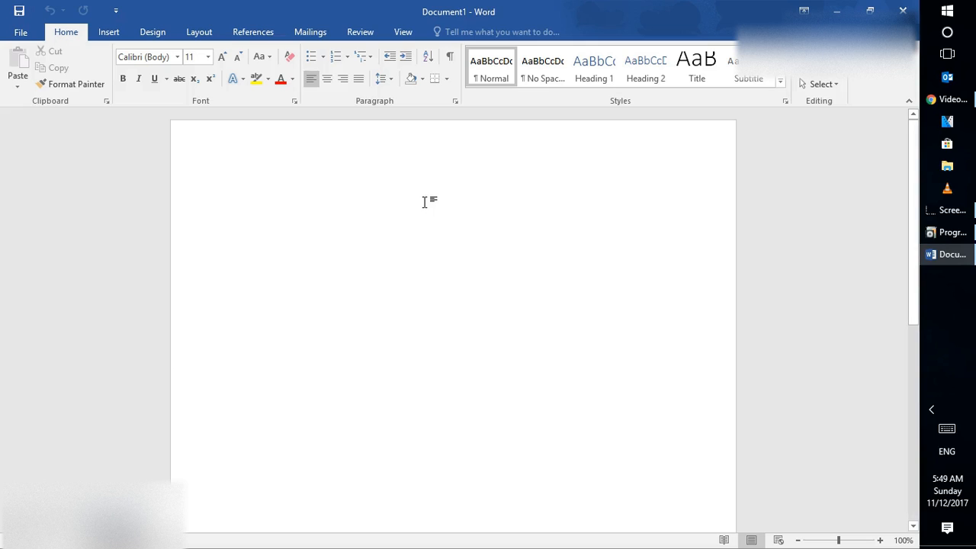
Step: Place the cursor at the top of the new blank Document1
{"action": "left_click", "coordinate": [238, 196]}
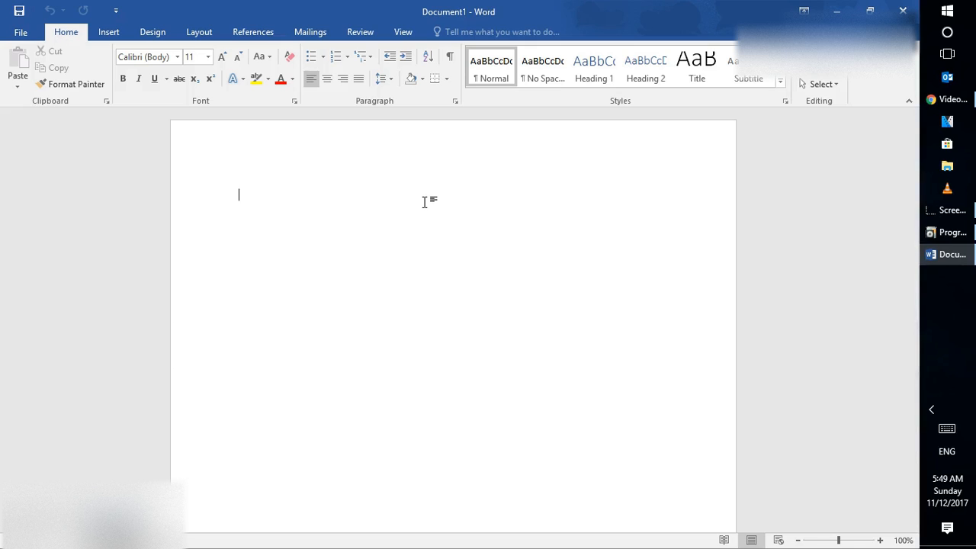
Step: Generate sample paragraphs with the formula =rand(50)
{"action": "type", "text": "=ran"}
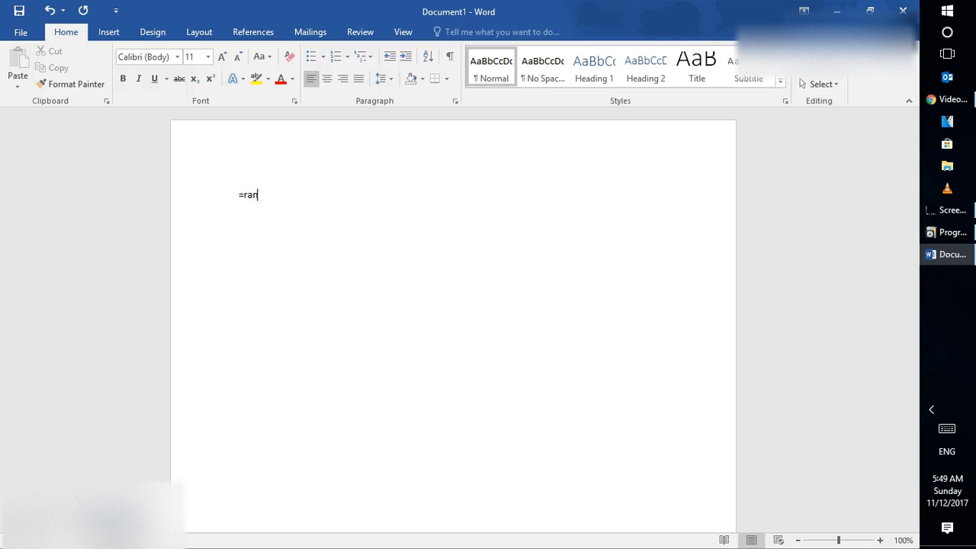
{"action": "type", "text": "d("}
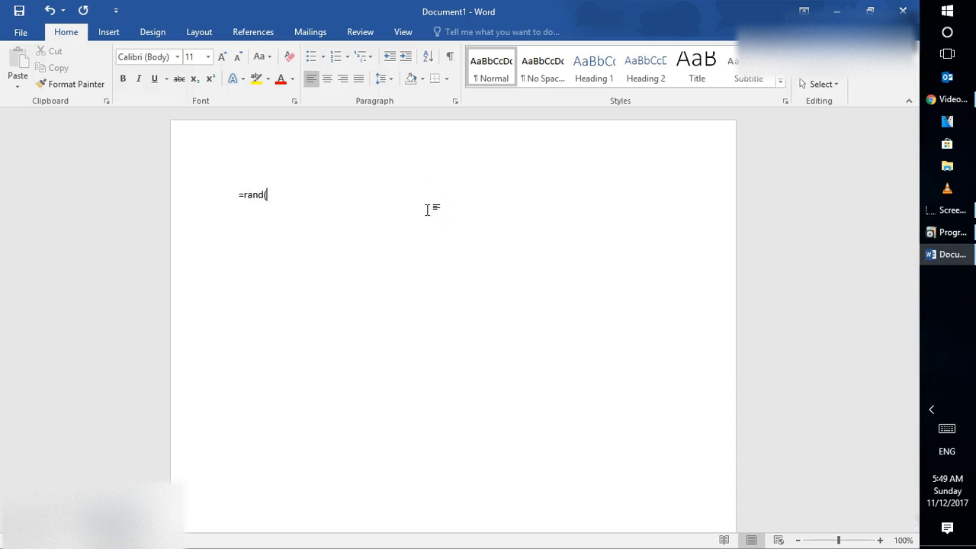
{"action": "type", "text": "5"}
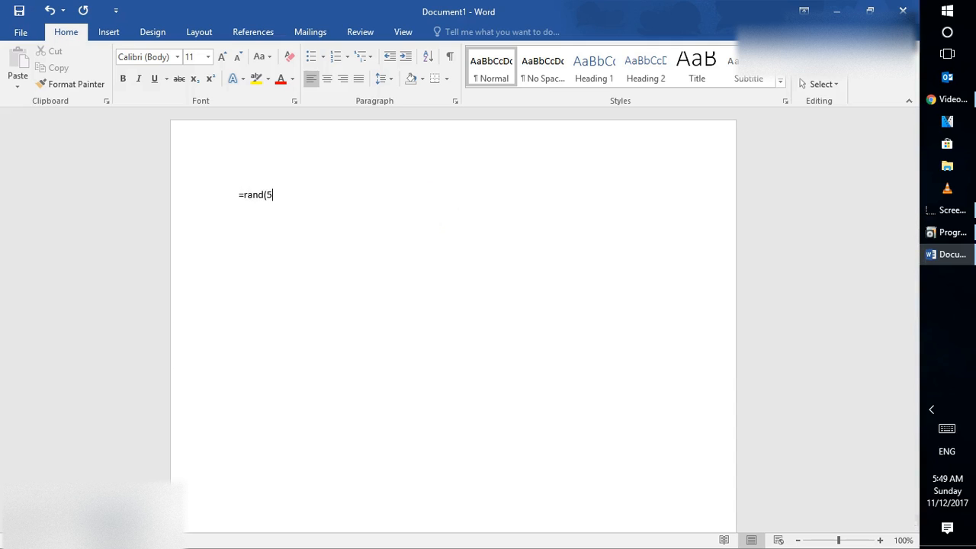
{"action": "type", "text": "0)"}
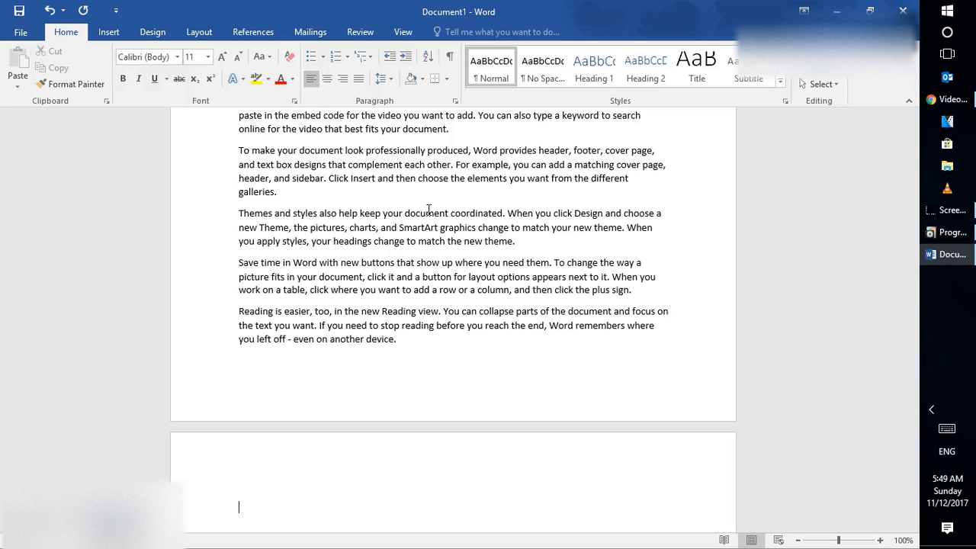
{"action": "mouse_move", "coordinate": [64, 445]}
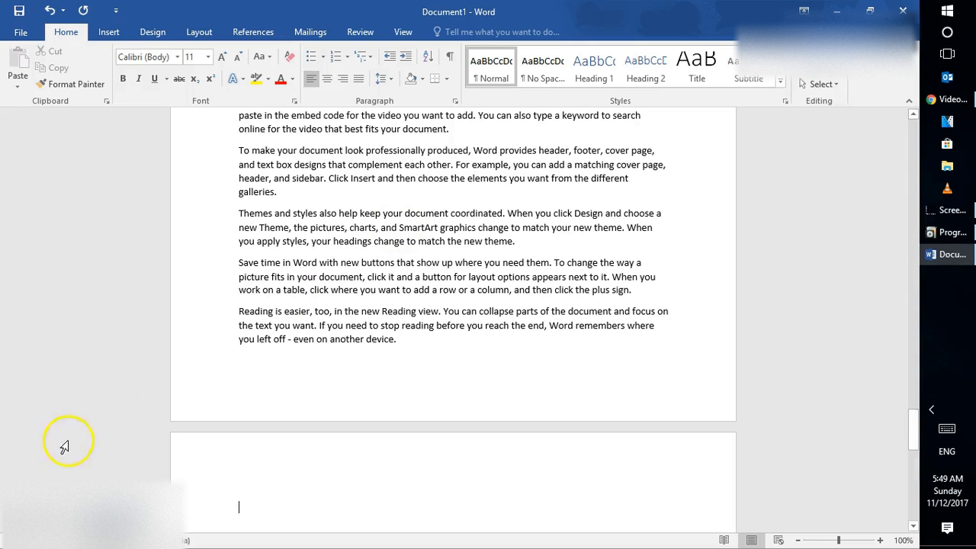